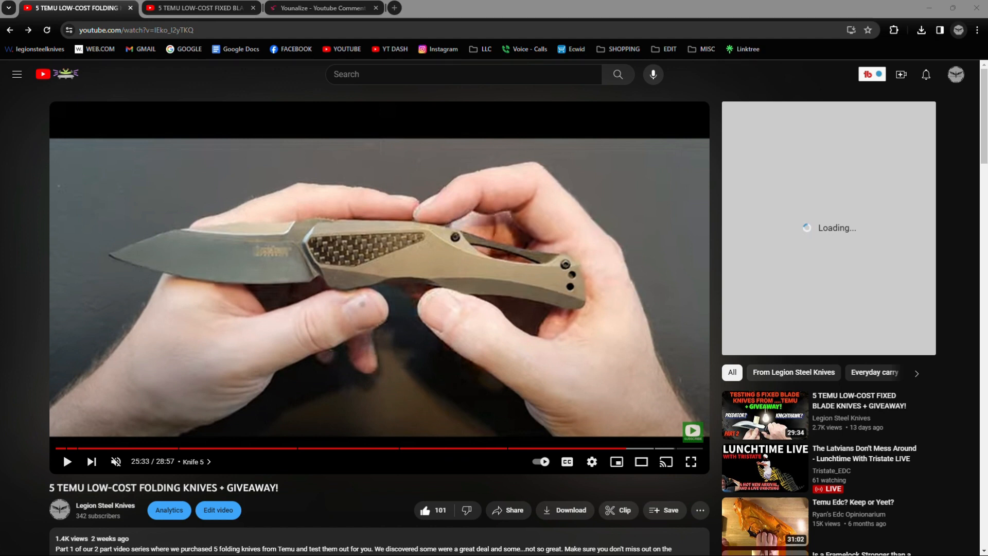
mouse_move(495, 409)
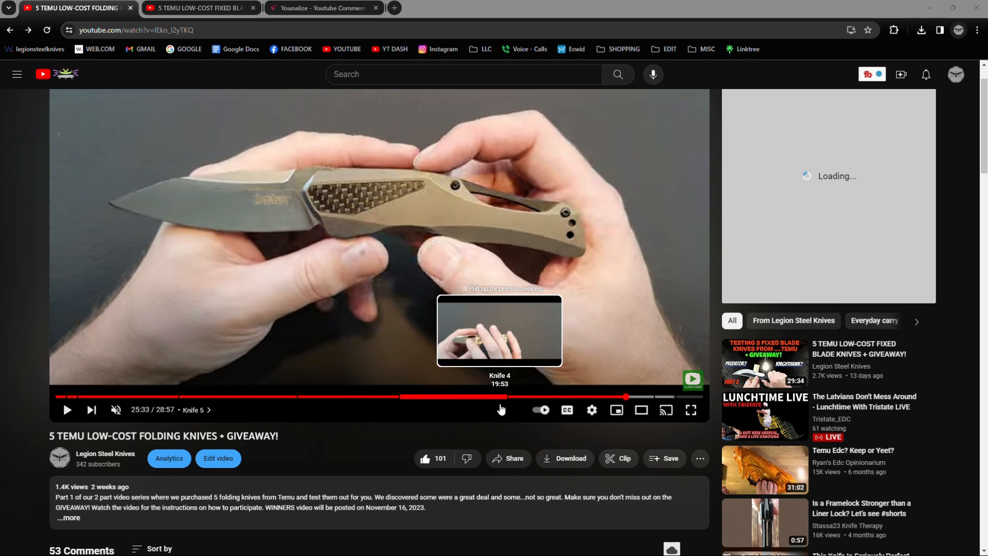
Browse through the comments under the folding-knives giveaway video on YouTube
scroll("down", 3)
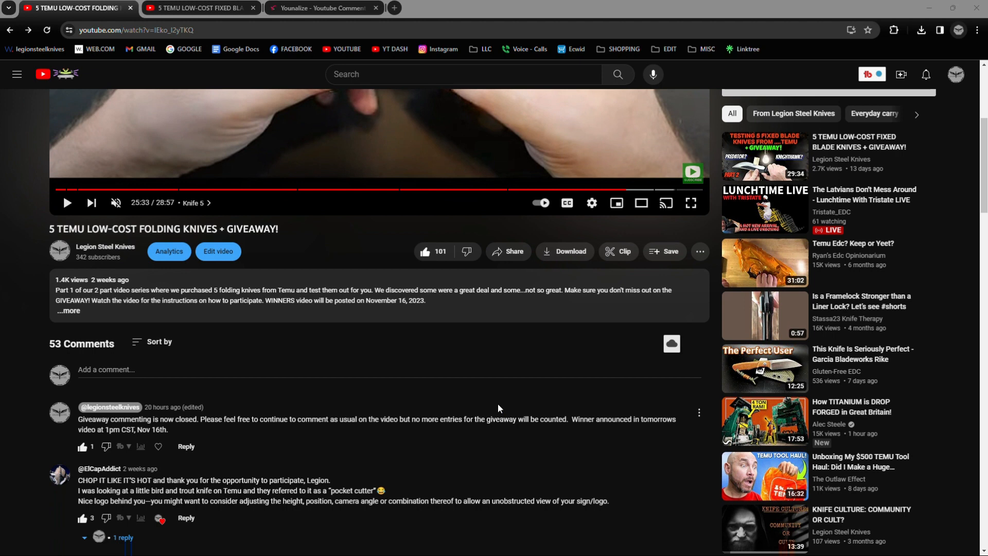
scroll("down", 3)
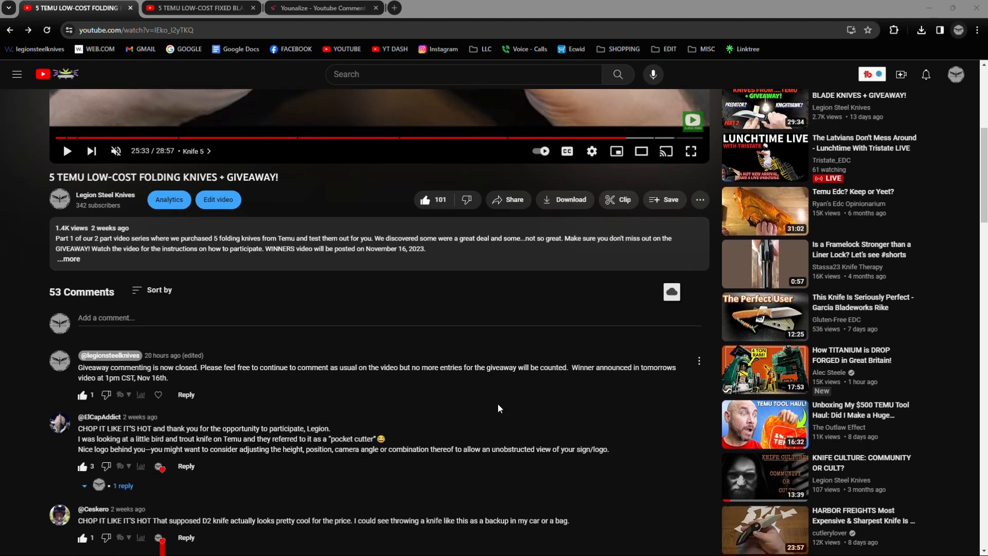
scroll("down", 3)
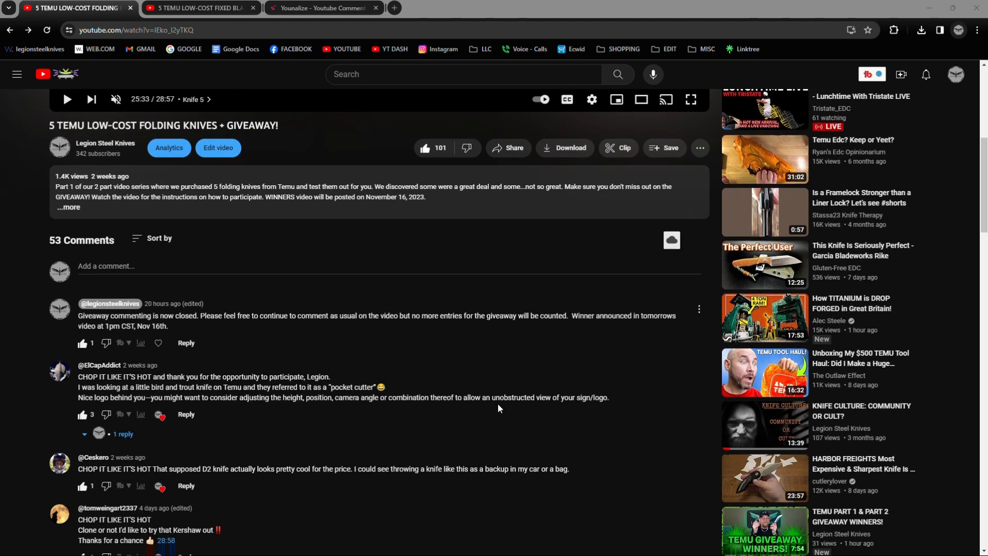
scroll("down", 3)
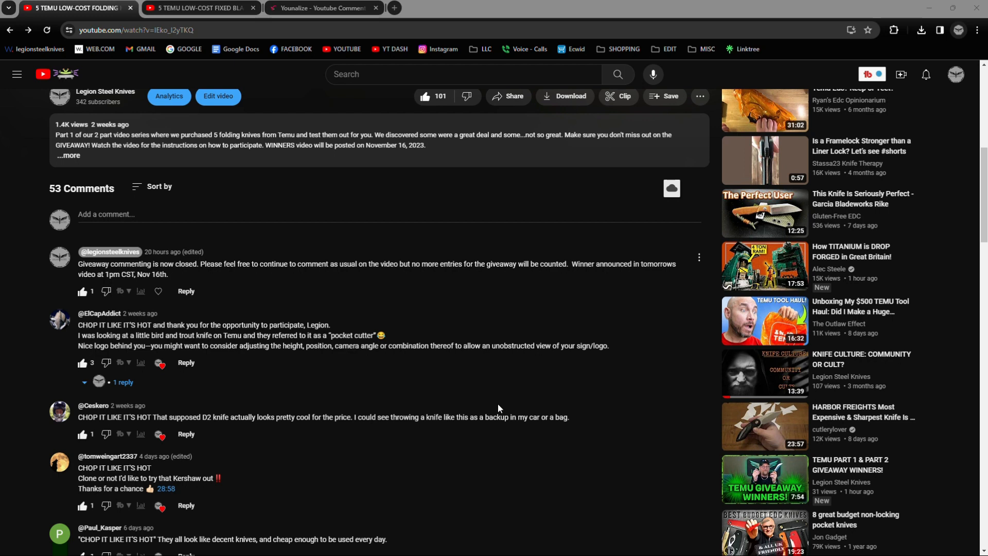
mouse_move(520, 411)
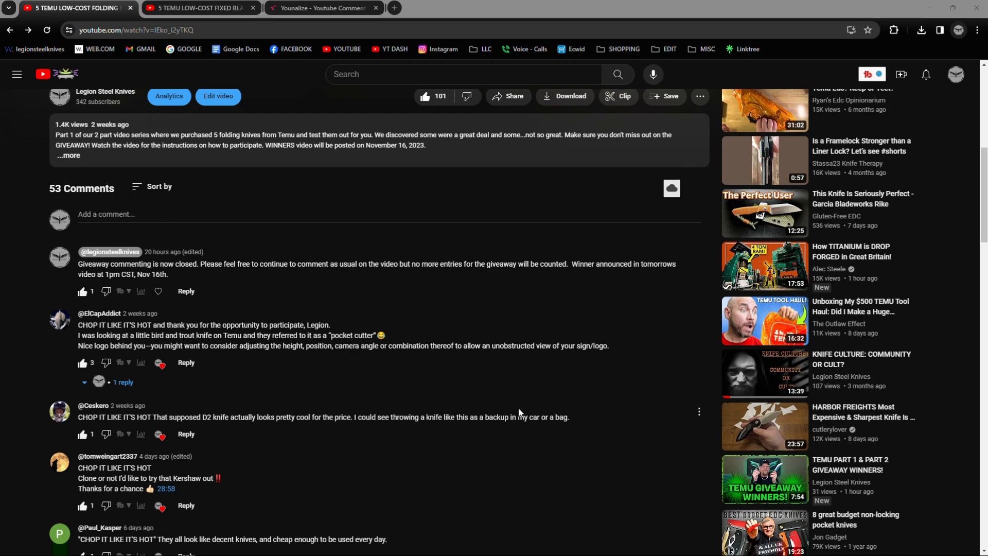
scroll("down", 3)
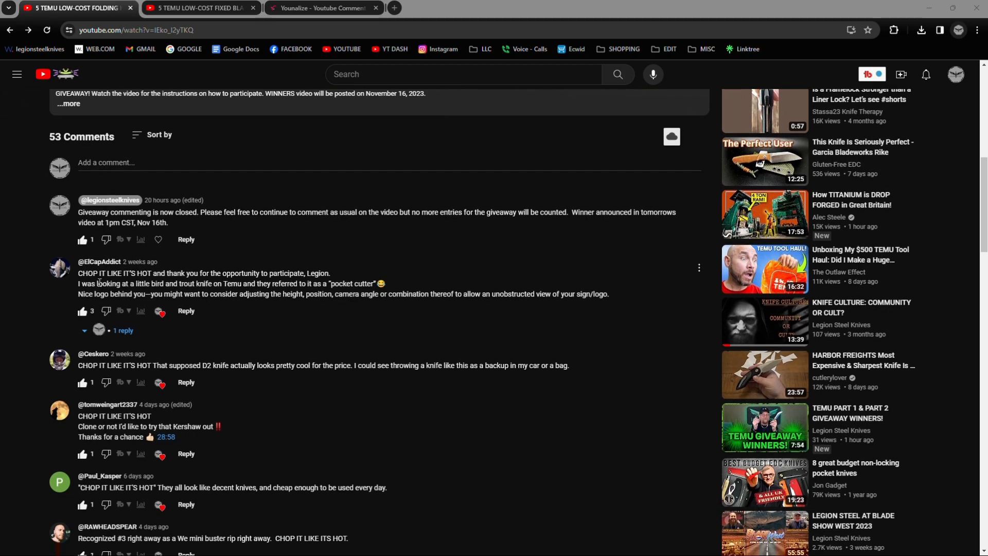
mouse_move(297, 359)
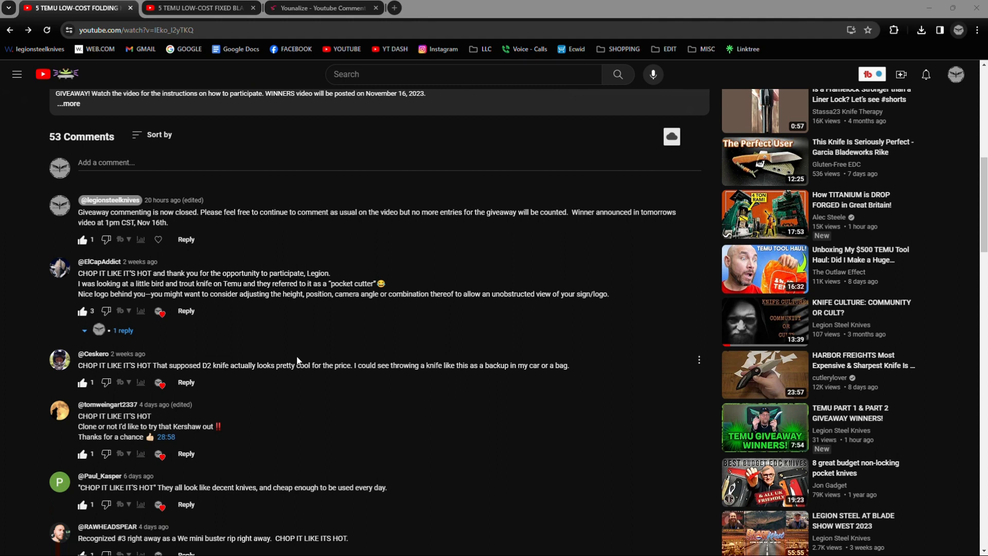
mouse_move(336, 360)
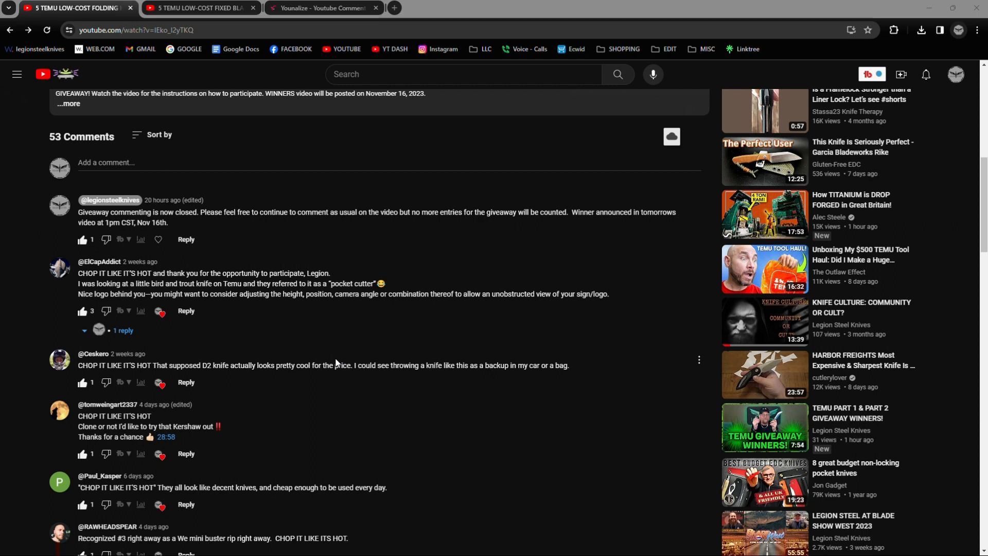
scroll("down", 3)
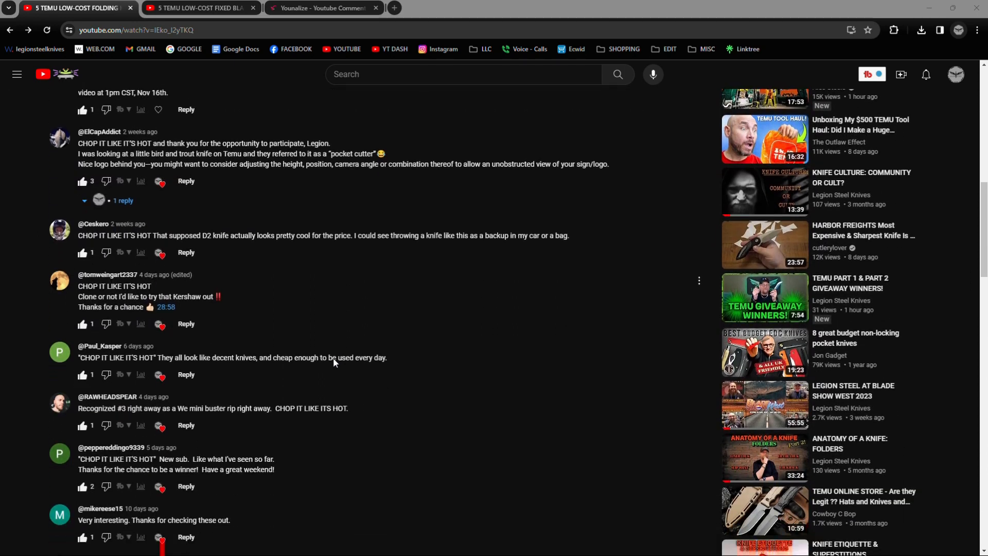
scroll("down", 3)
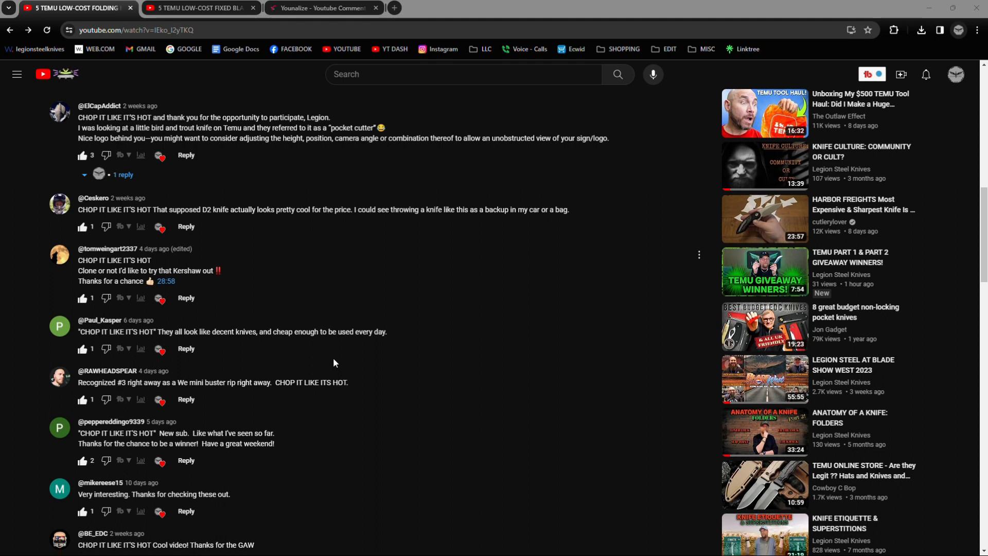
scroll("down", 3)
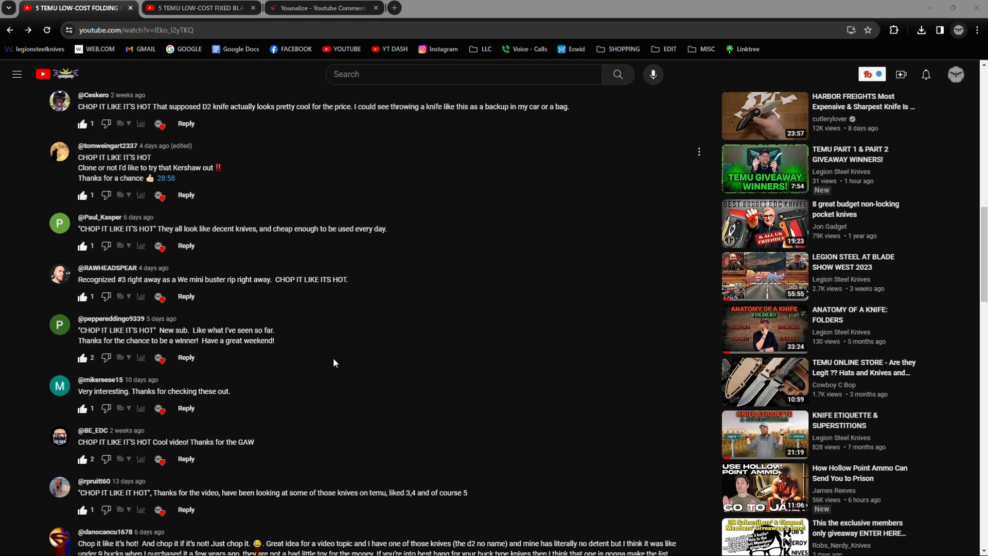
scroll("up", 3)
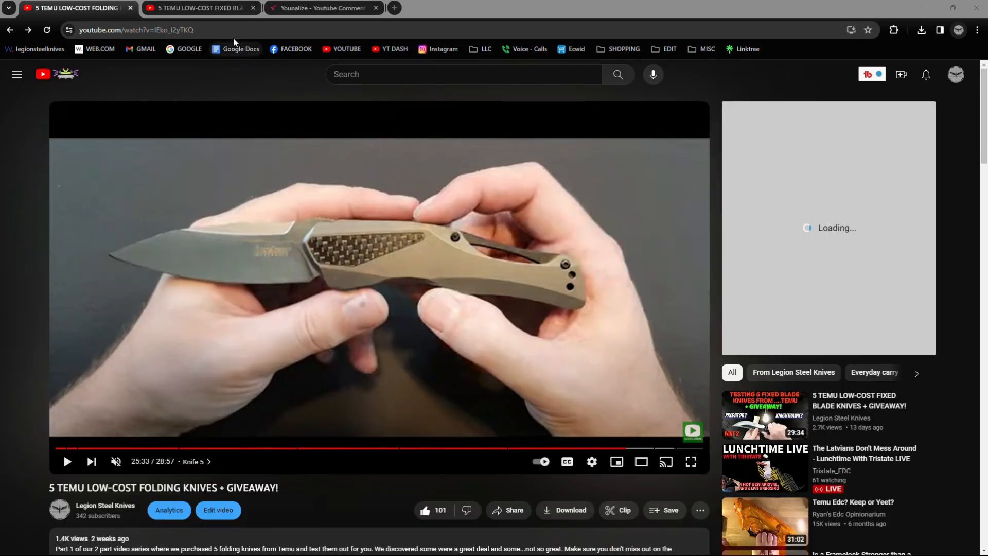
Copy the giveaway video's web address from the address bar
left_click(157, 30)
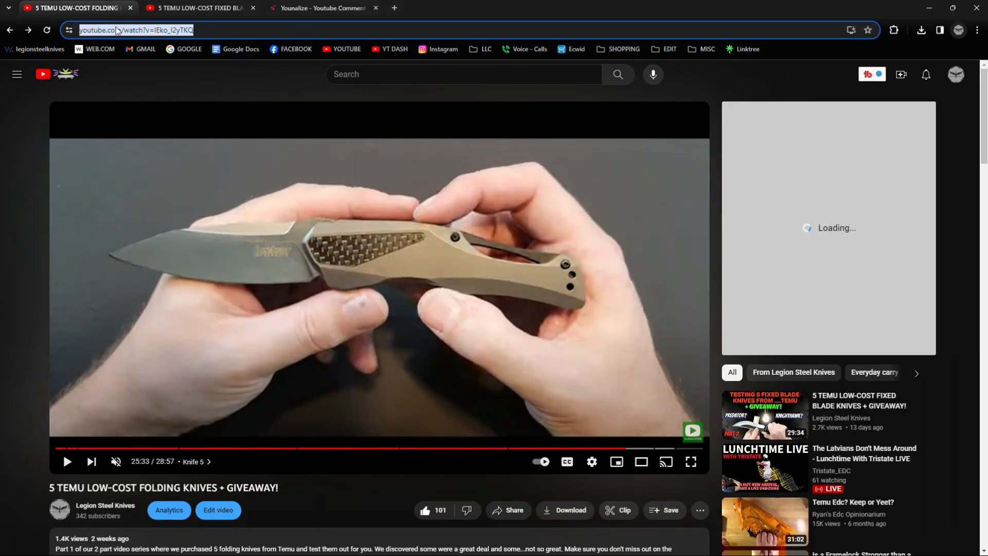
right_click(136, 30)
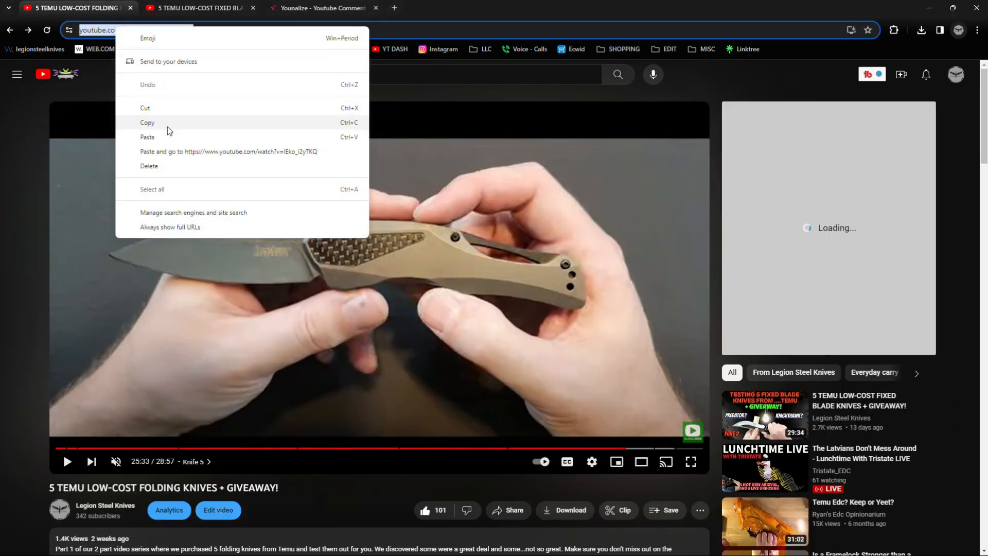
left_click(320, 7)
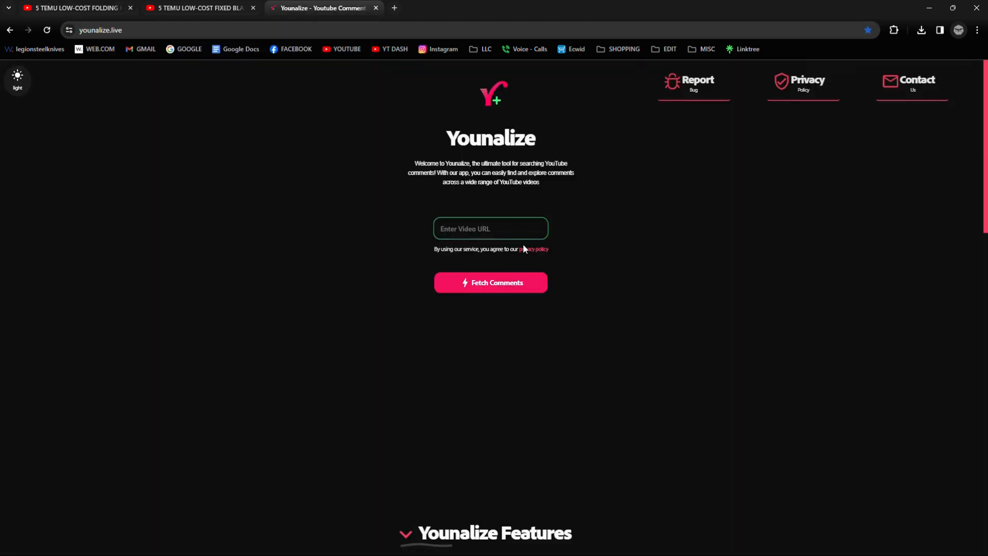
Paste the video link into Younalize and fetch all 47 of its comments
right_click(490, 229)
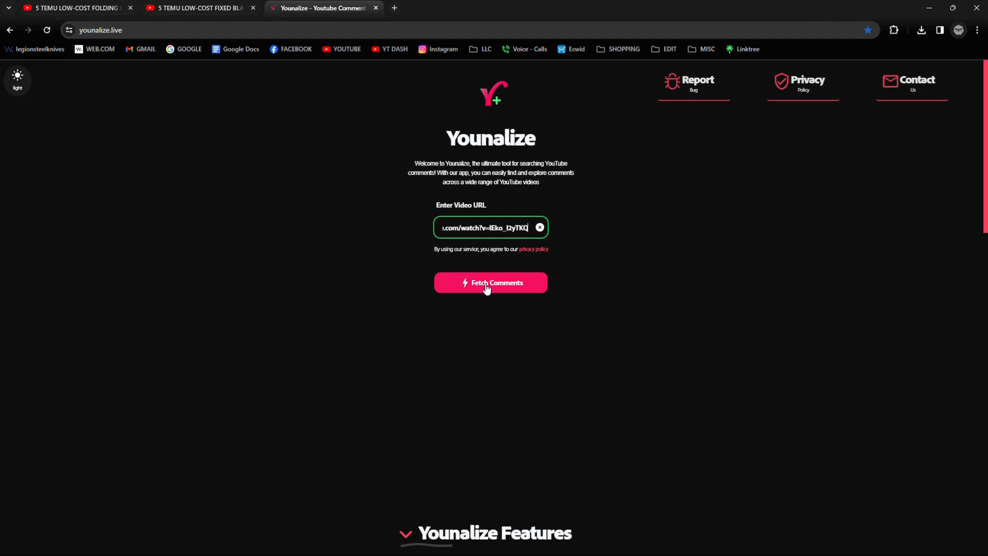
left_click(490, 282)
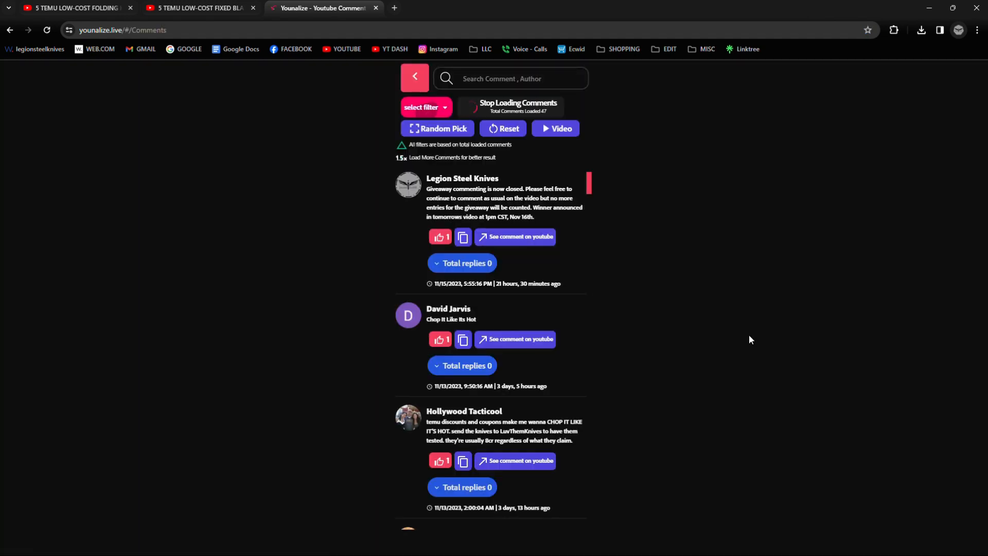
left_click(510, 77)
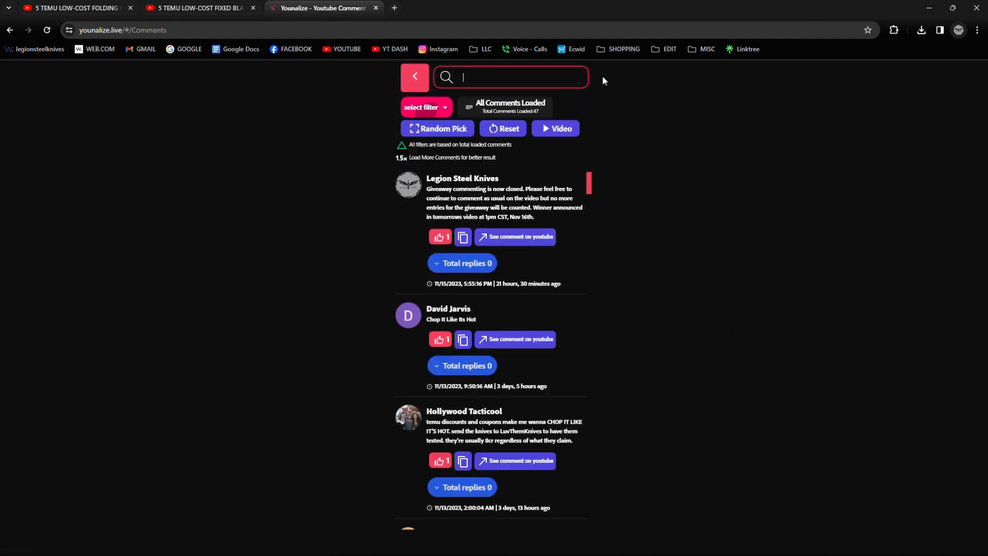
type("Chop it like it's hot")
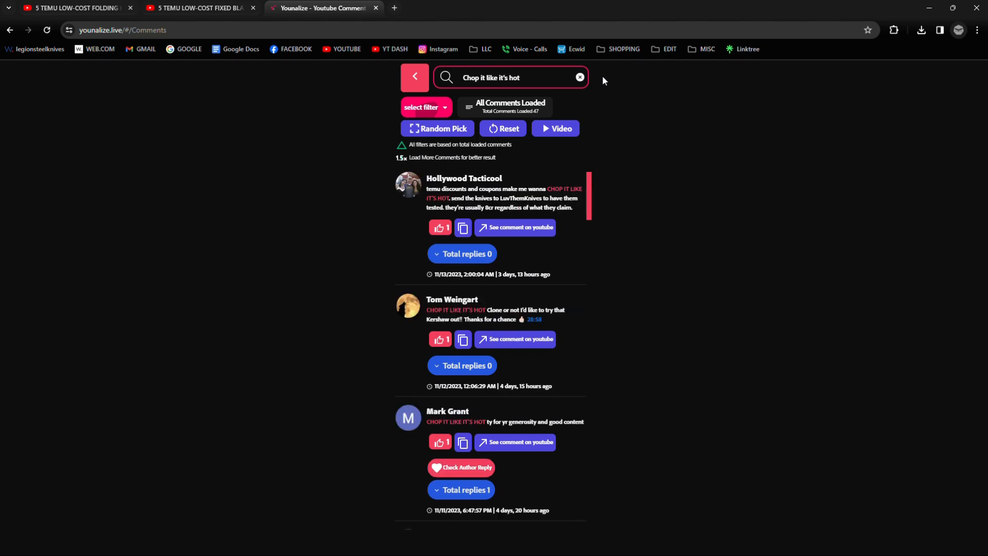
scroll("down", 3)
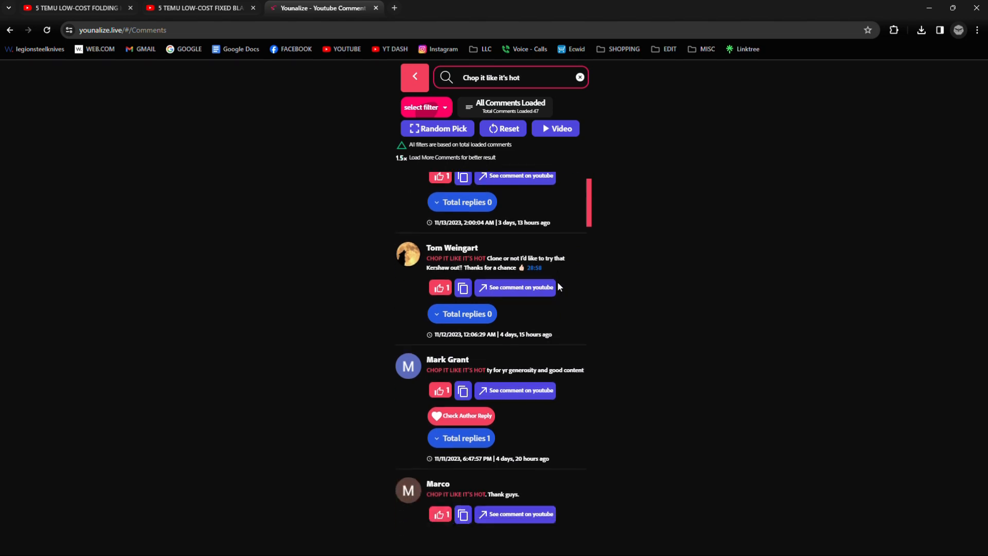
scroll("down", 3)
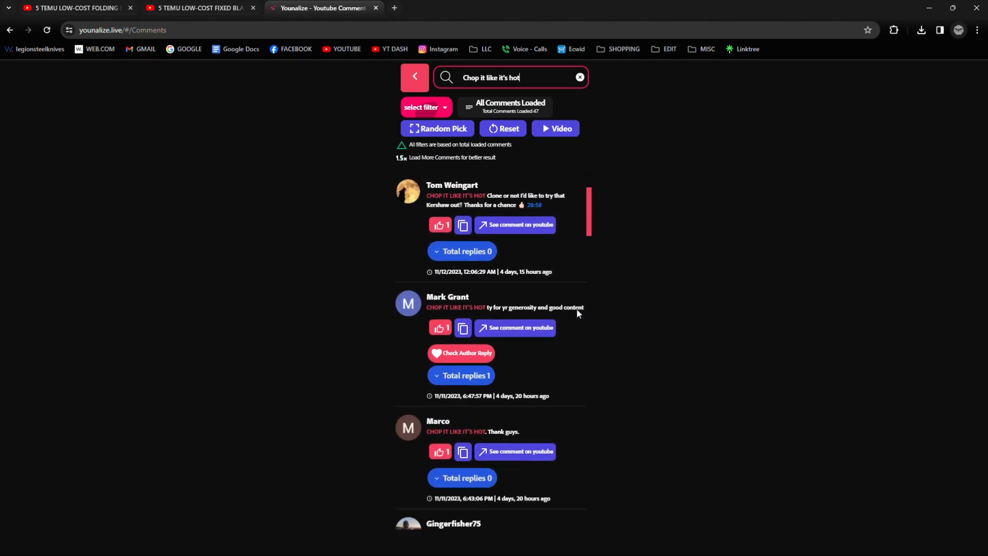
scroll("down", 3)
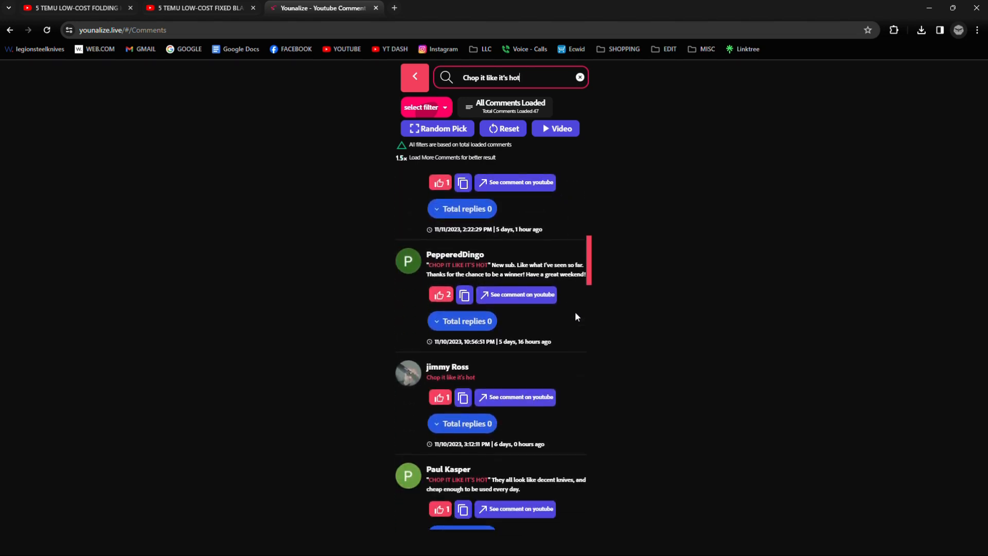
scroll("down", 3)
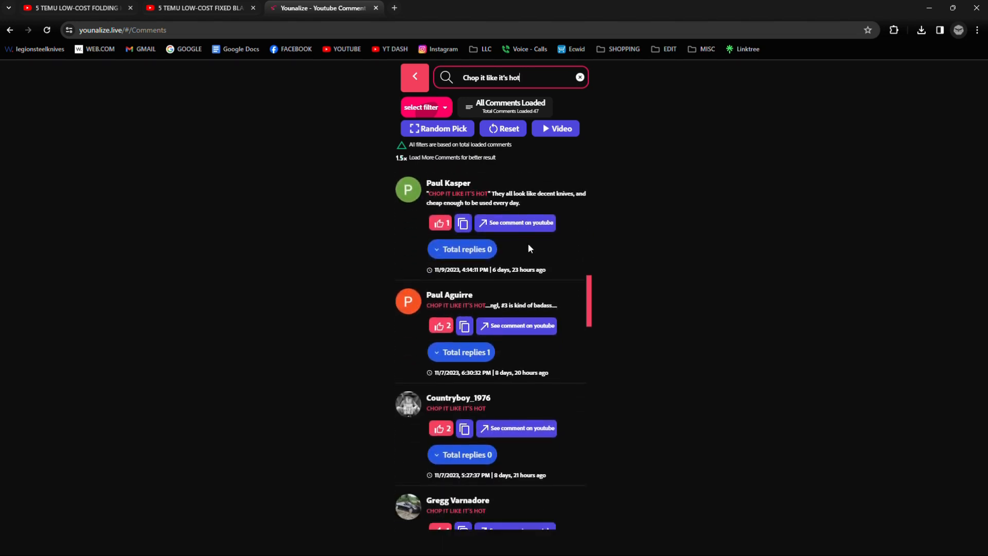
scroll("down", 3)
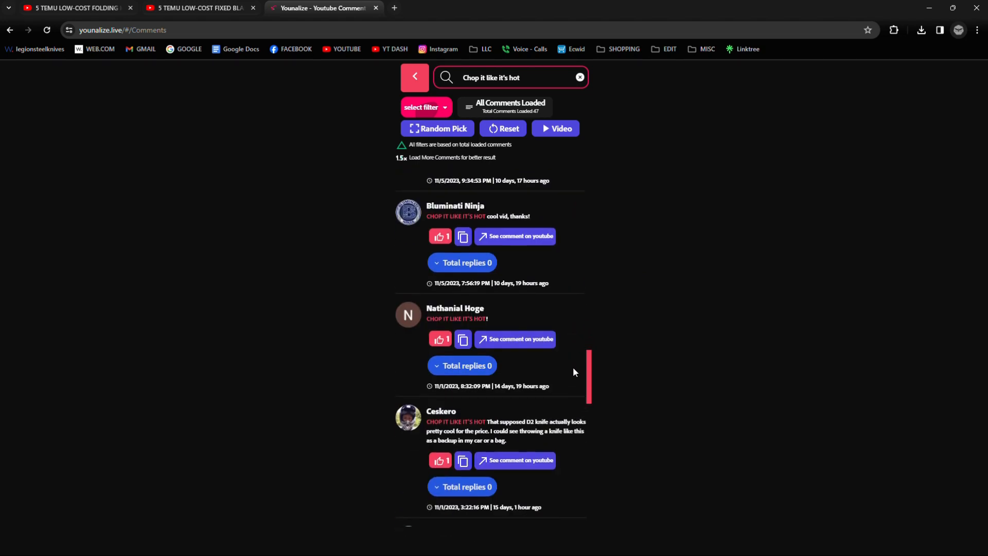
scroll("down", 3)
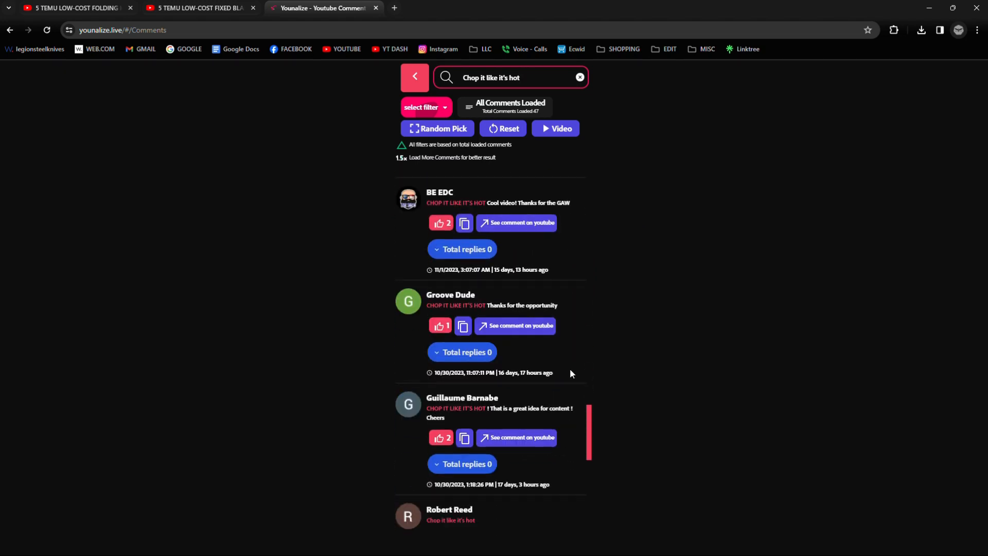
scroll("down", 3)
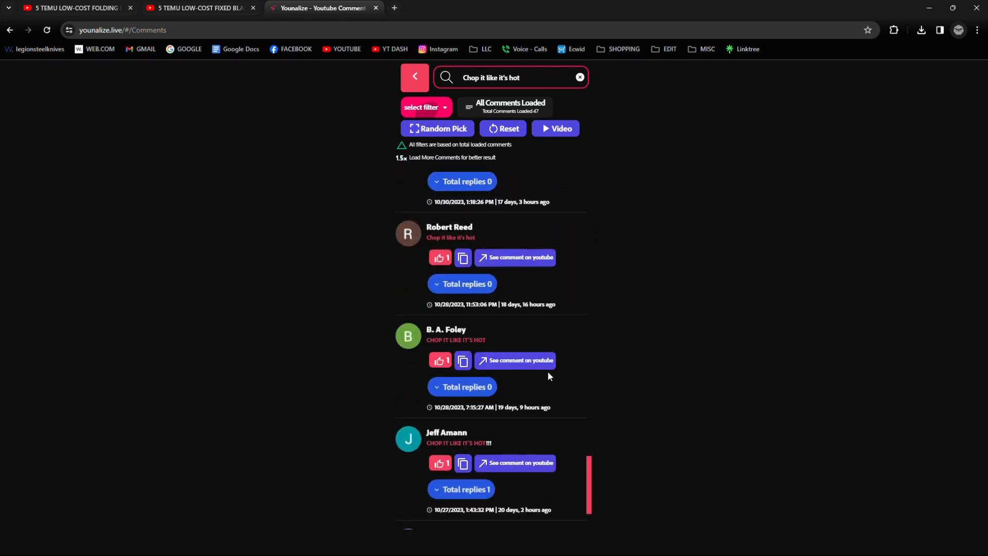
scroll("down", 3)
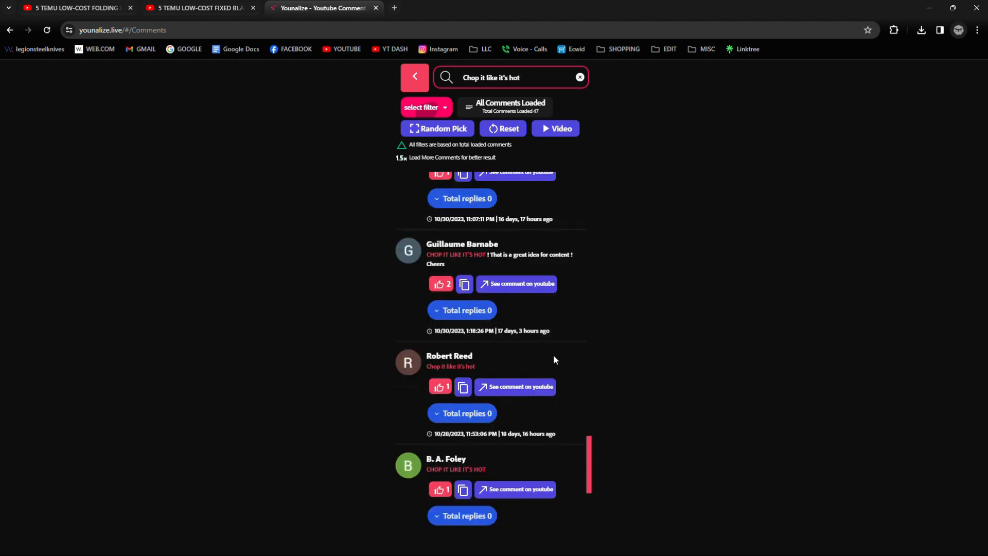
scroll("down", 3)
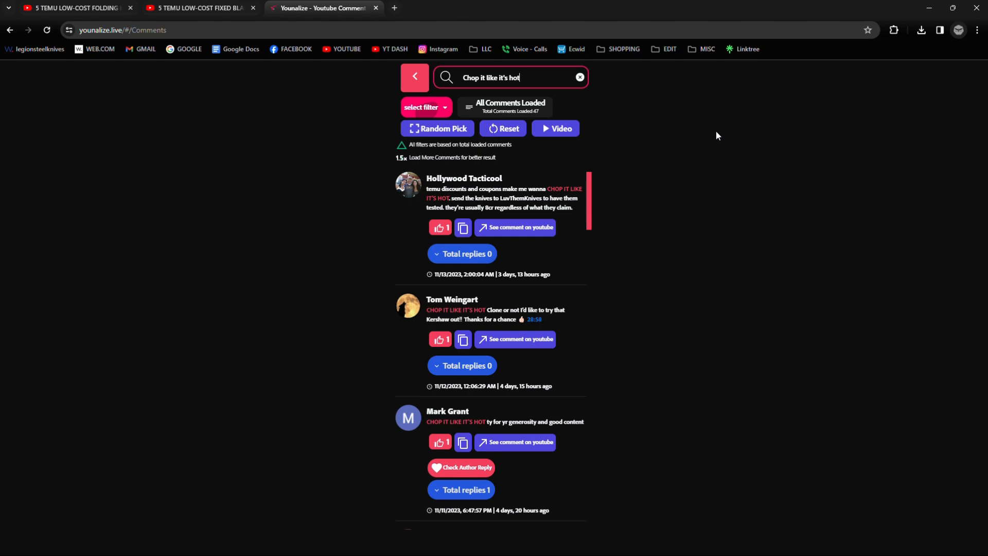
mouse_move(710, 136)
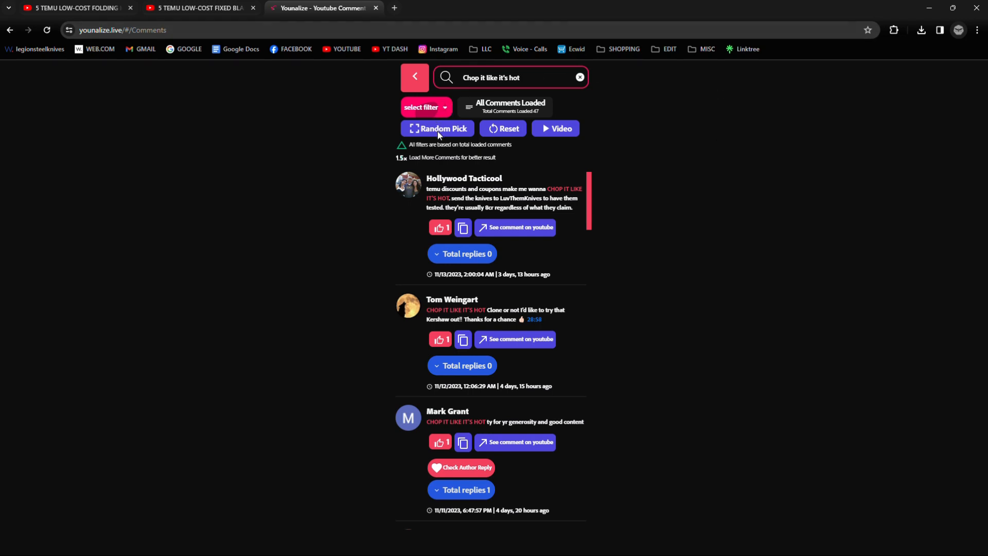
left_click(437, 129)
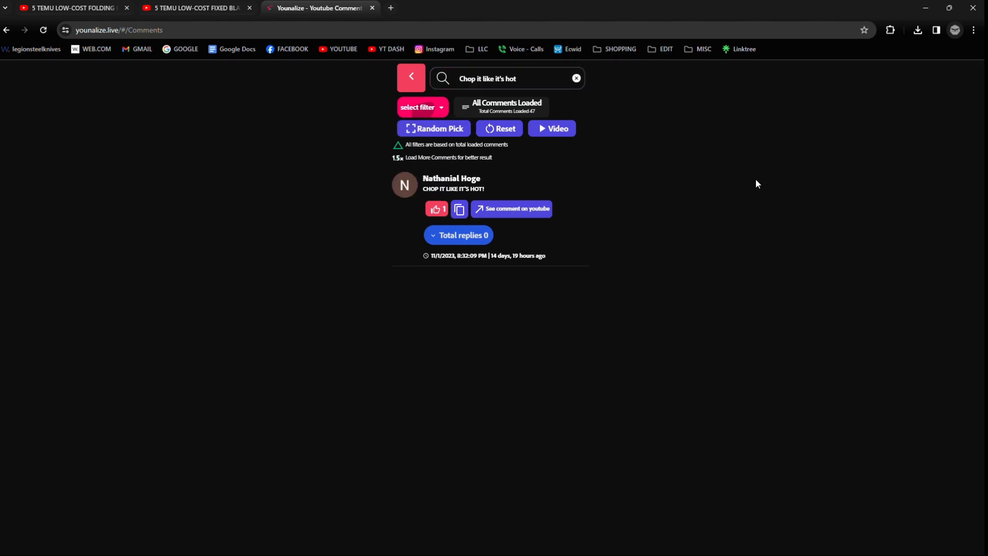
left_click(434, 129)
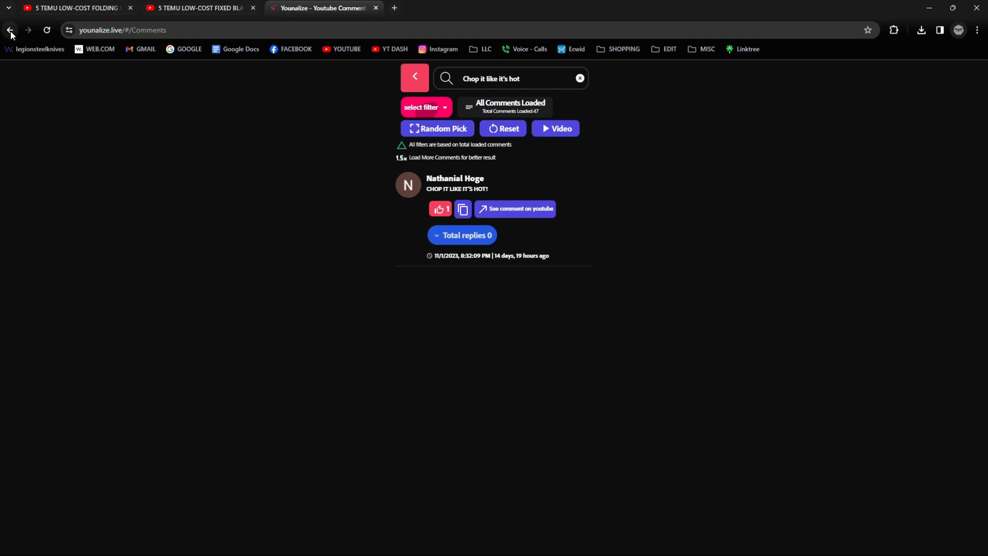
Copy the fixed-blade knives video's address and return to the Younalize start page
left_click(10, 30)
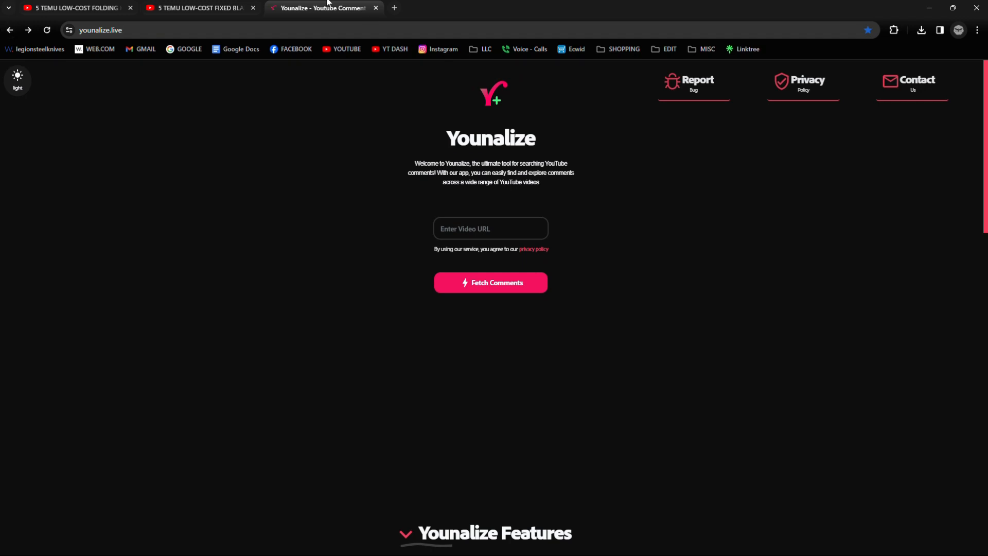
left_click(199, 7)
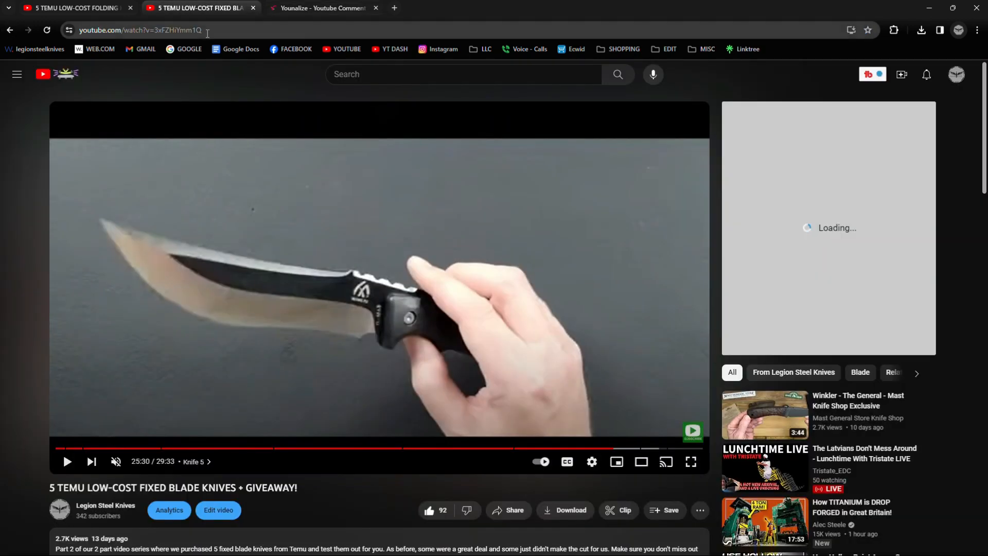
right_click(140, 30)
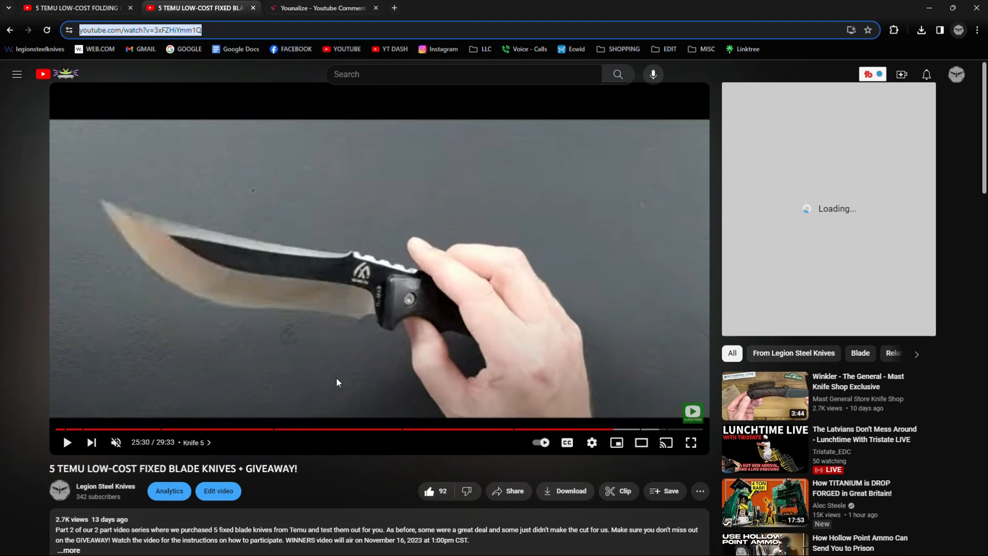
scroll("down", 3)
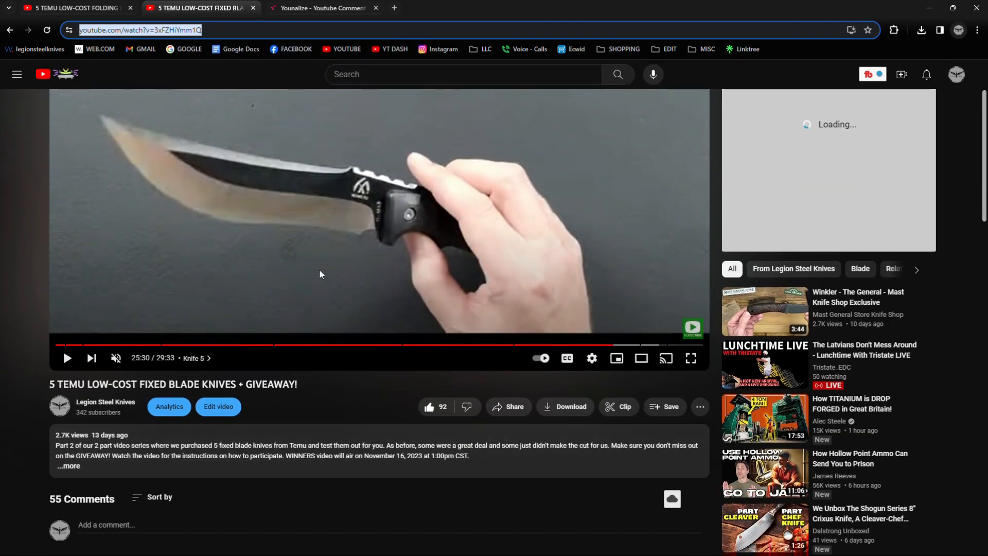
left_click(322, 7)
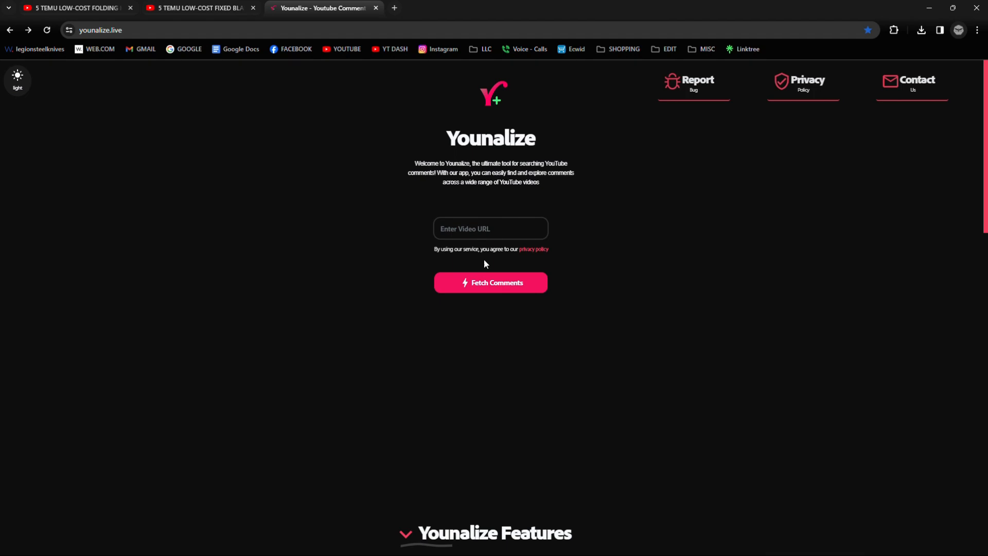
Paste the fixed-blade video link into Younalize and fetch all its comments
right_click(485, 264)
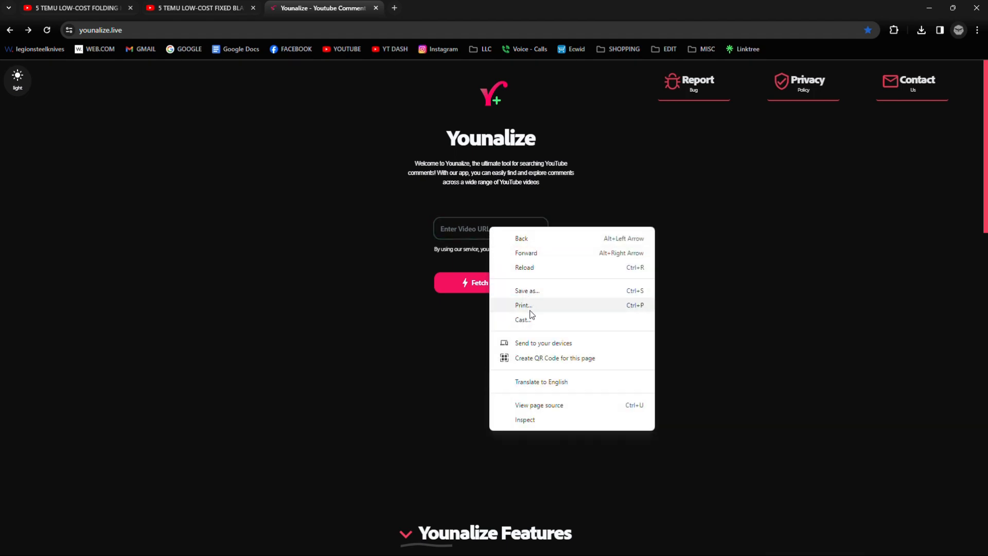
right_click(490, 229)
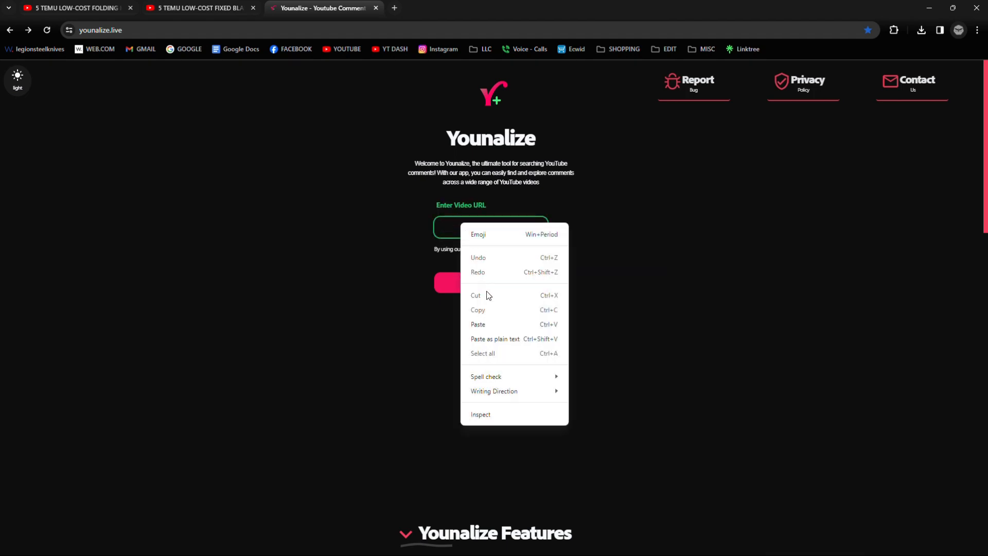
left_click(478, 325)
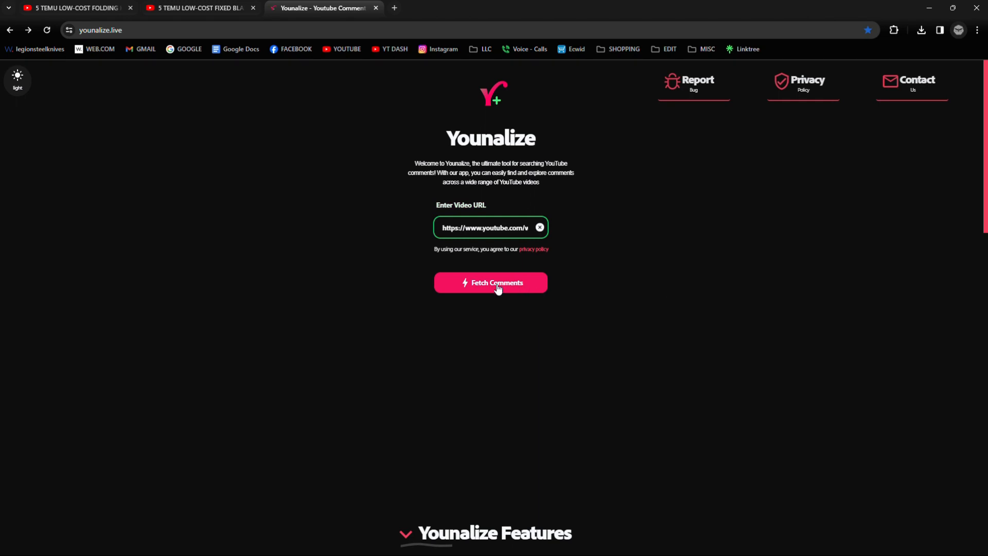
left_click(491, 283)
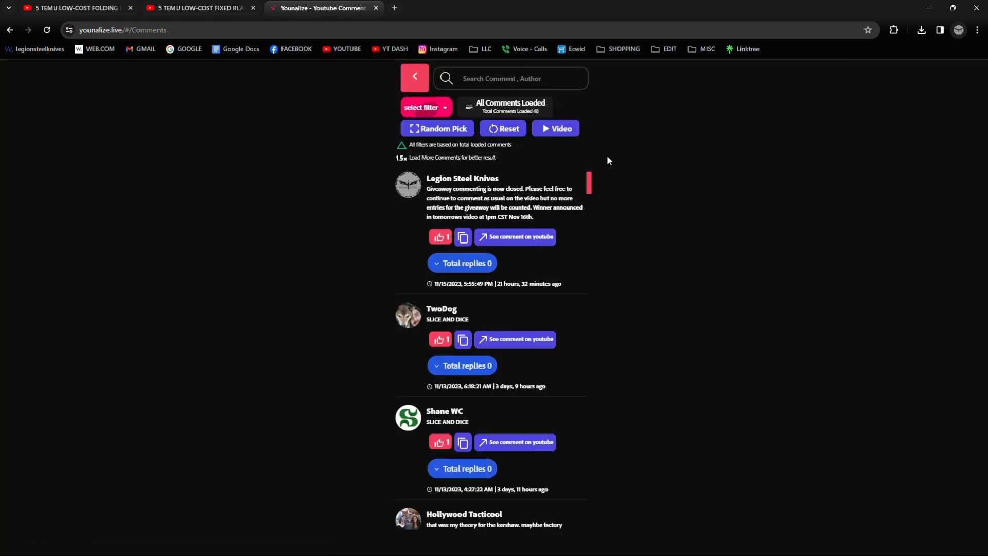
Narrow the loaded comments to those containing 'Slice and Dice'
left_click(510, 77)
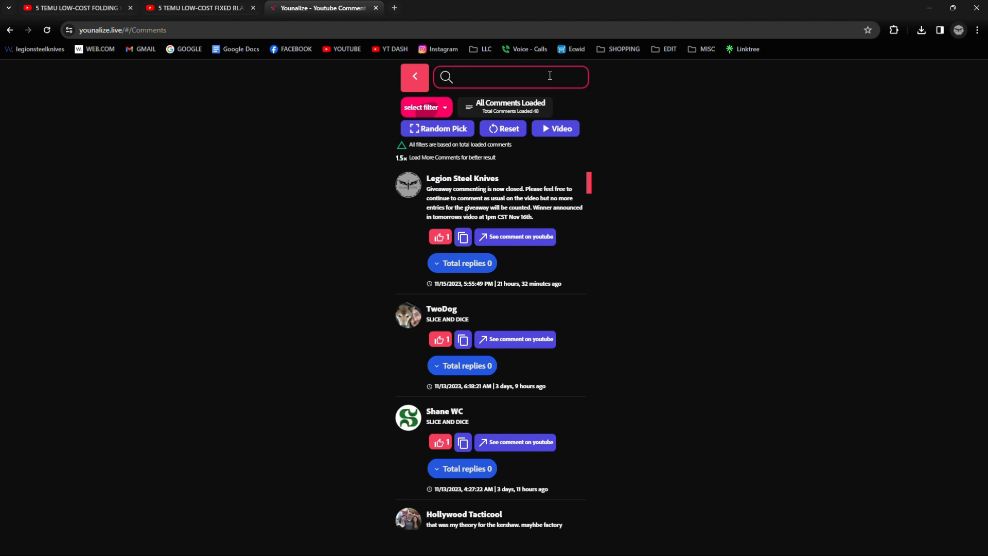
left_click(529, 76)
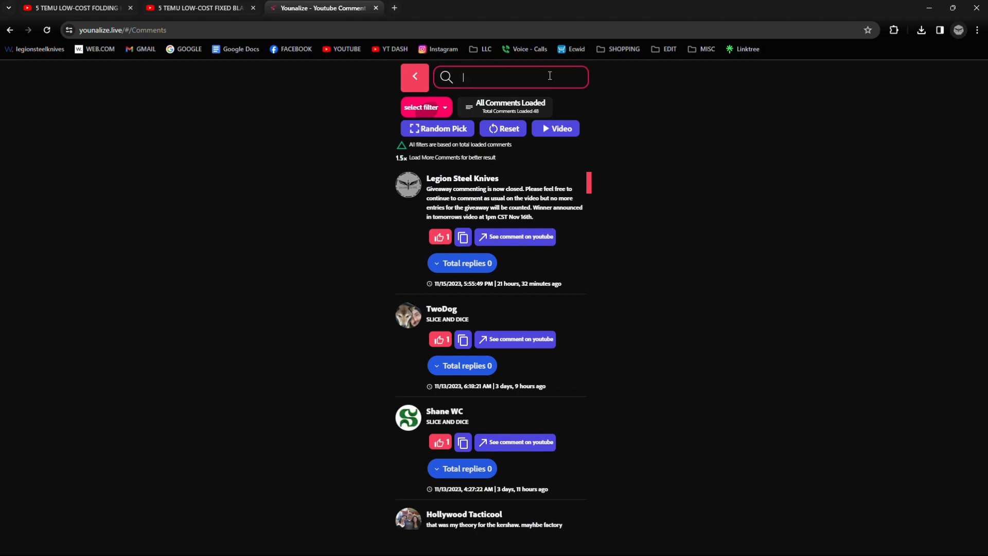
type("Slice and Di")
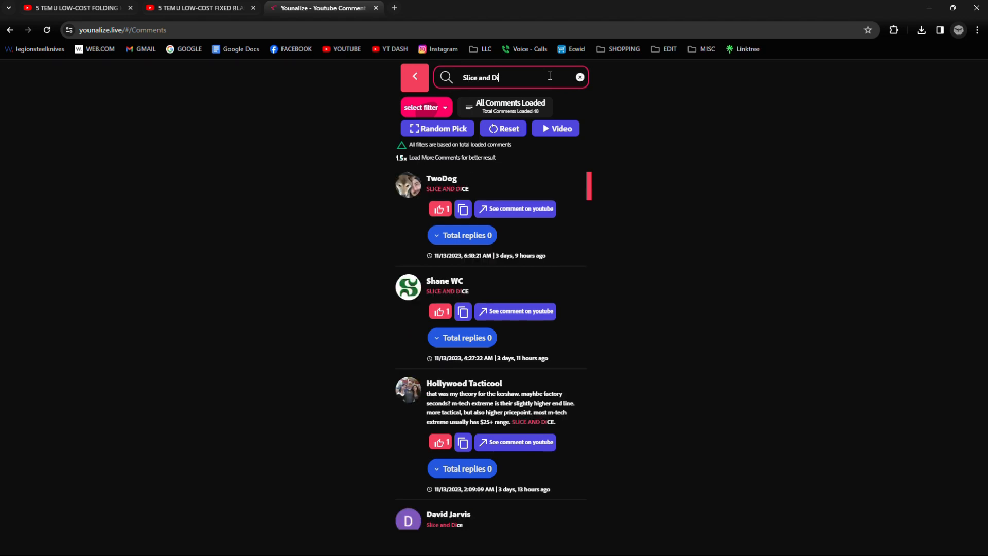
type("ce")
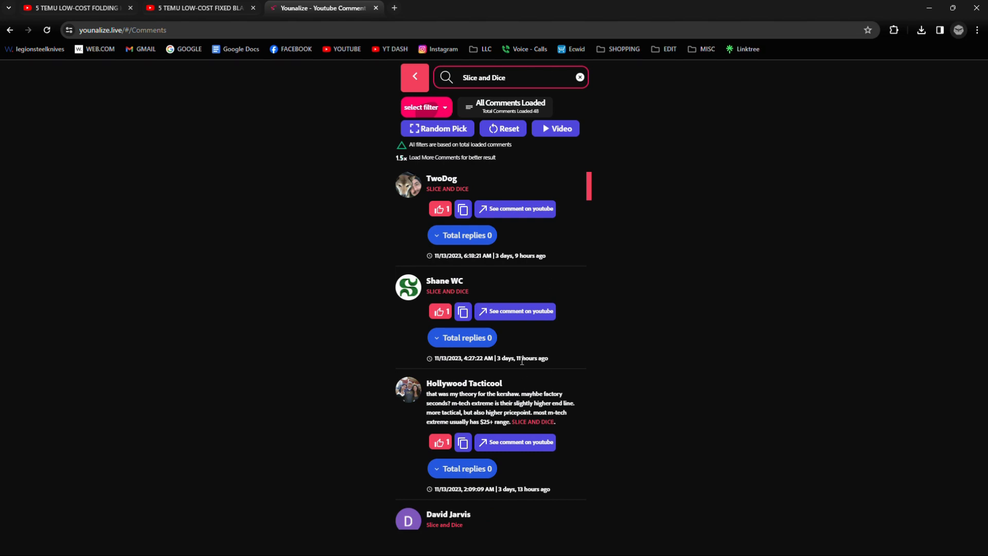
scroll("down", 3)
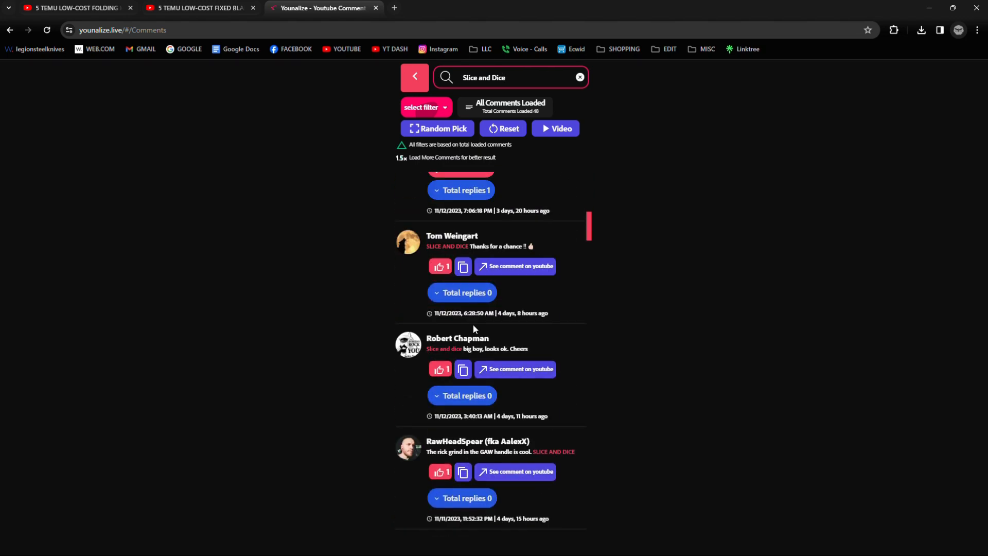
scroll("down", 3)
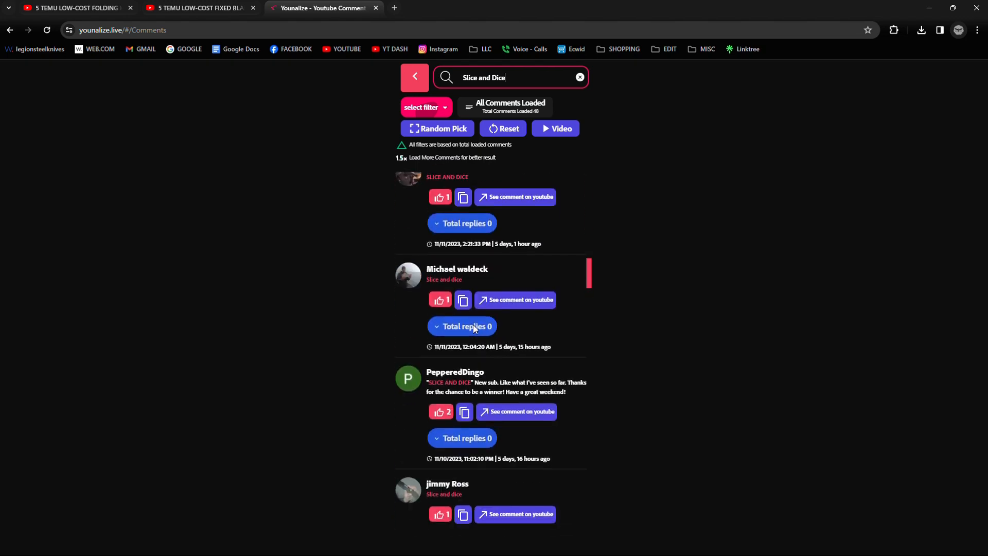
scroll("down", 3)
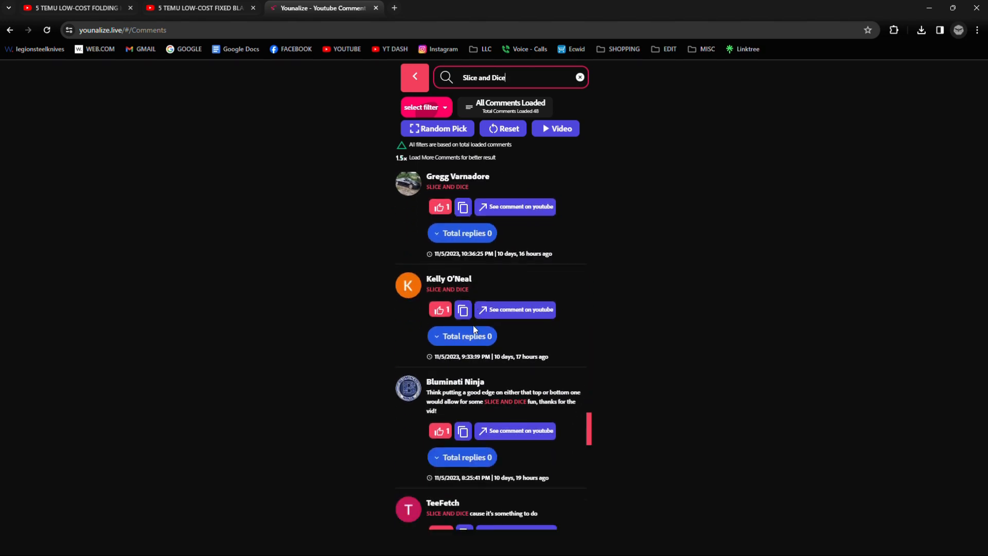
scroll("down", 3)
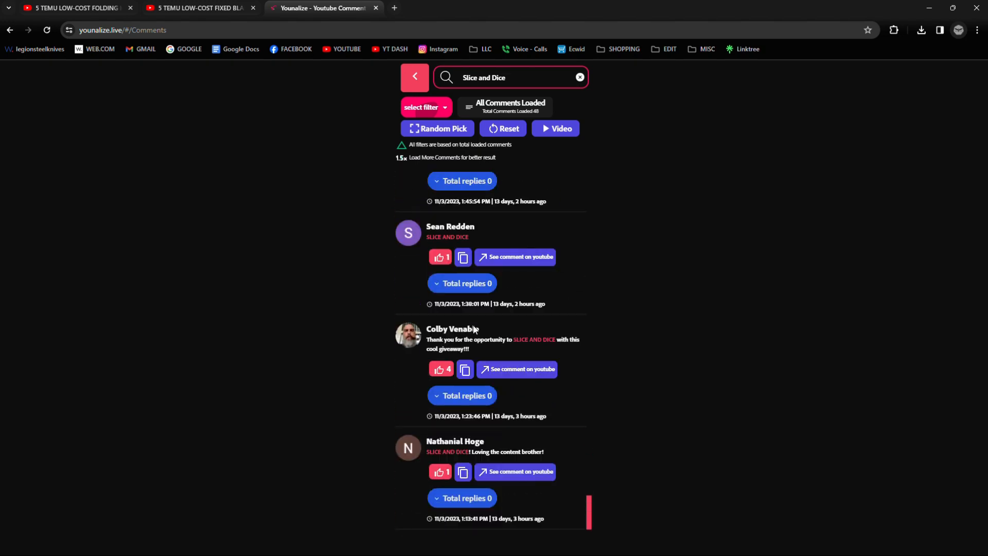
left_click(437, 128)
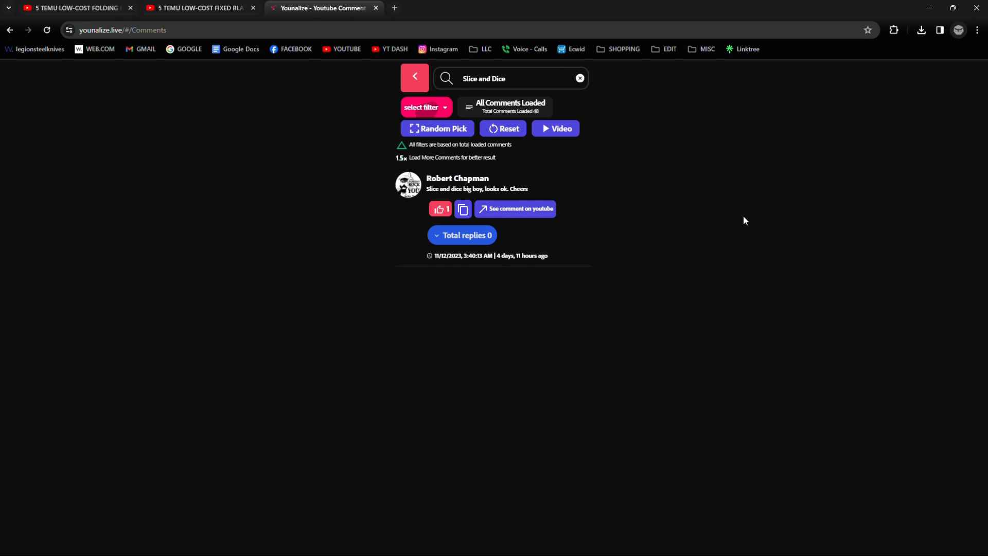
left_click(438, 129)
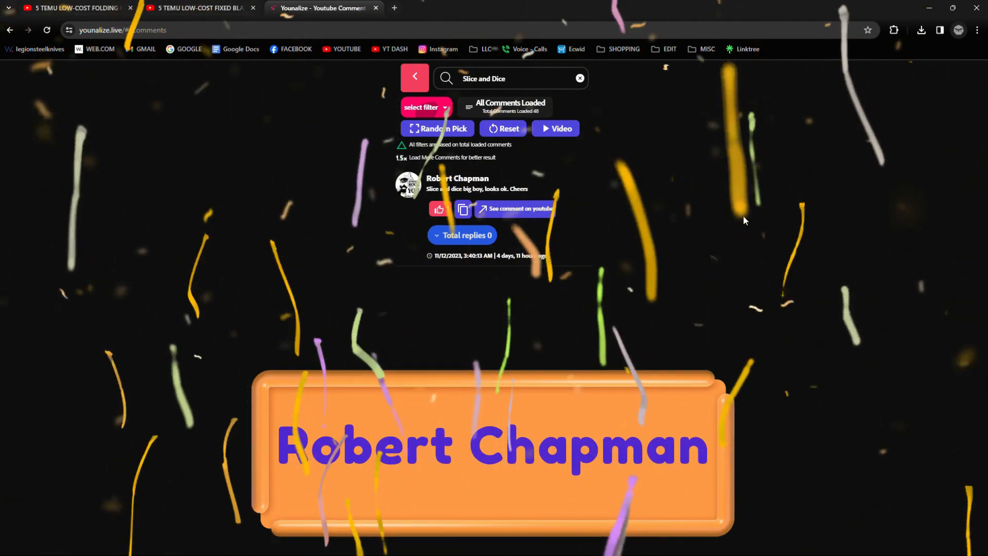
left_click(439, 209)
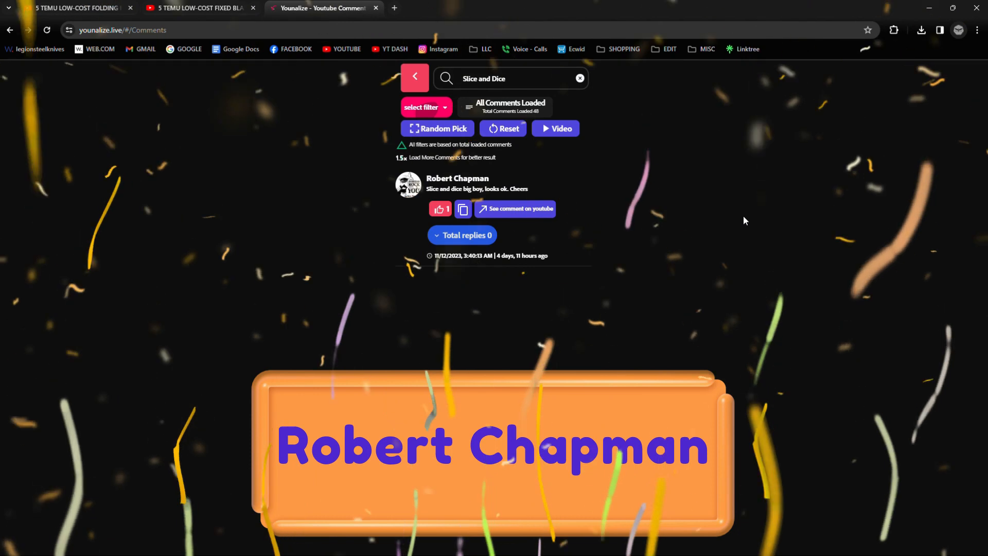